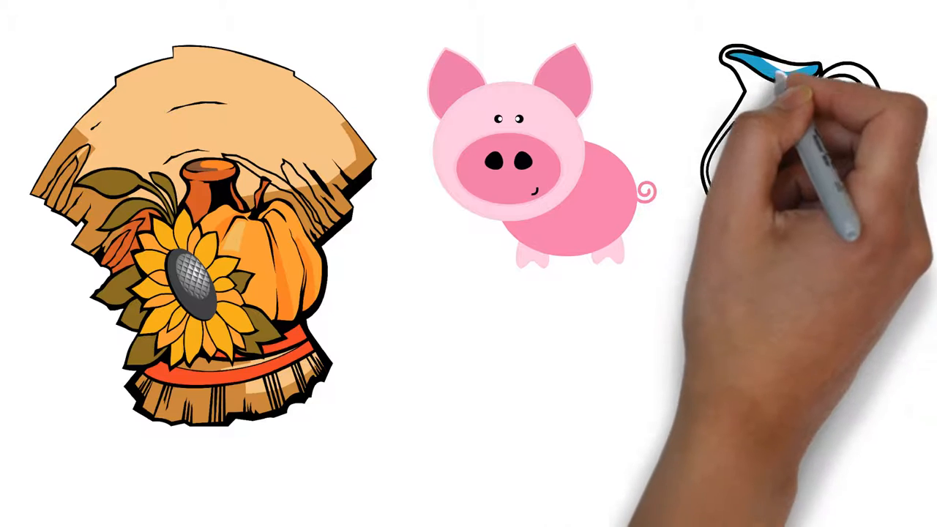
pyautogui.moveTo(842, 176)
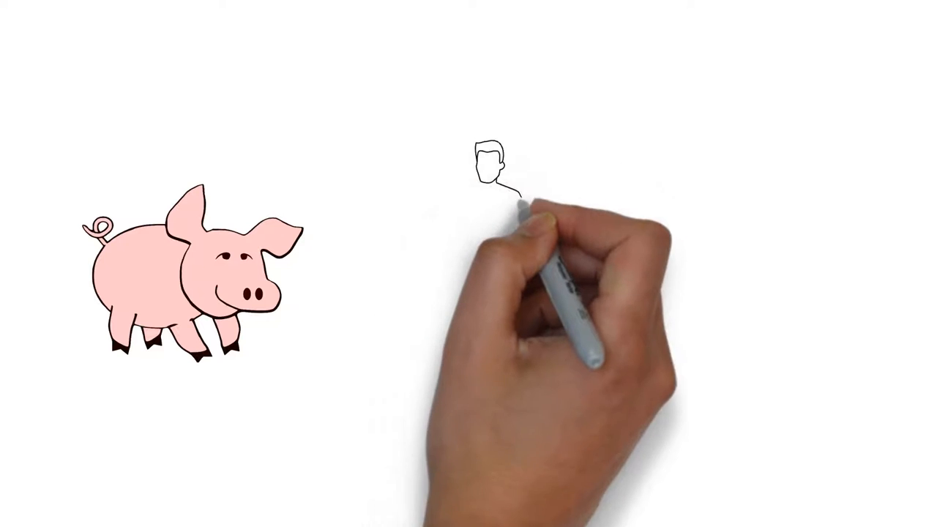
pyautogui.moveTo(498, 293)
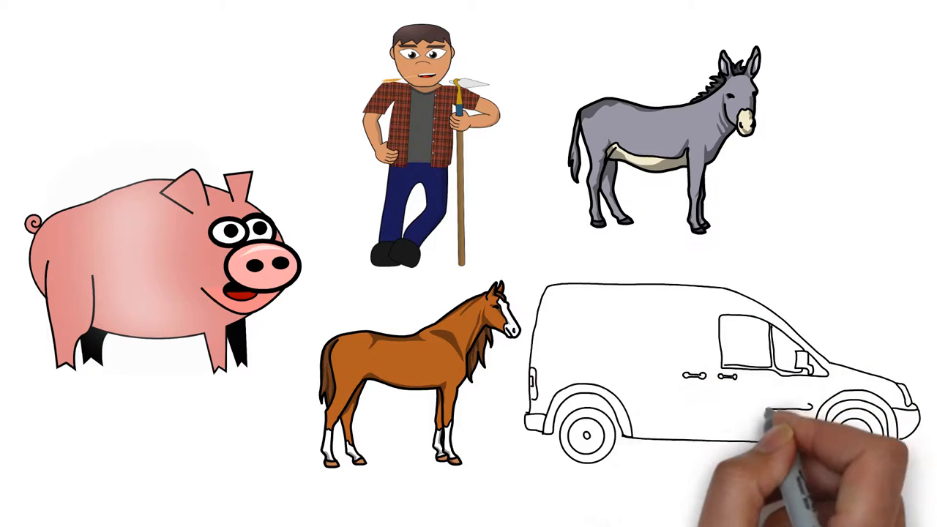
pyautogui.moveTo(696, 351)
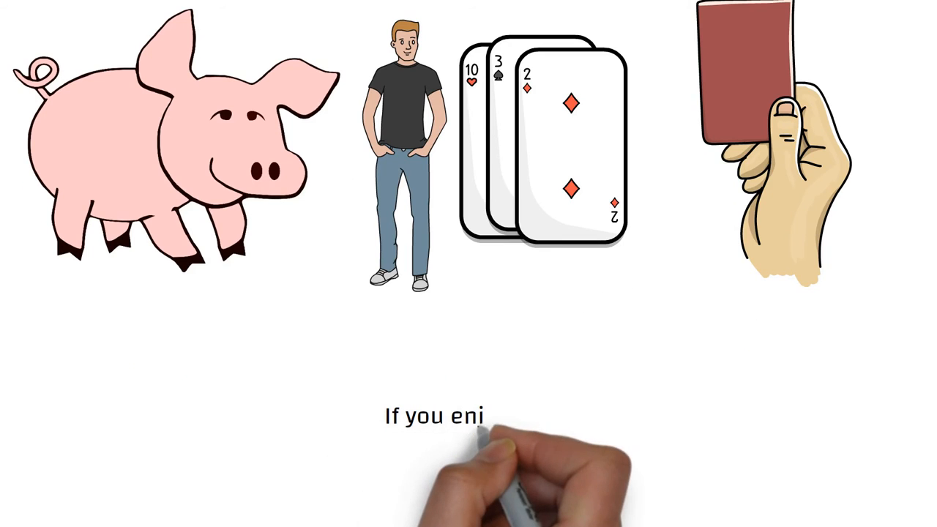
pyautogui.write('enjoyed this, please l')
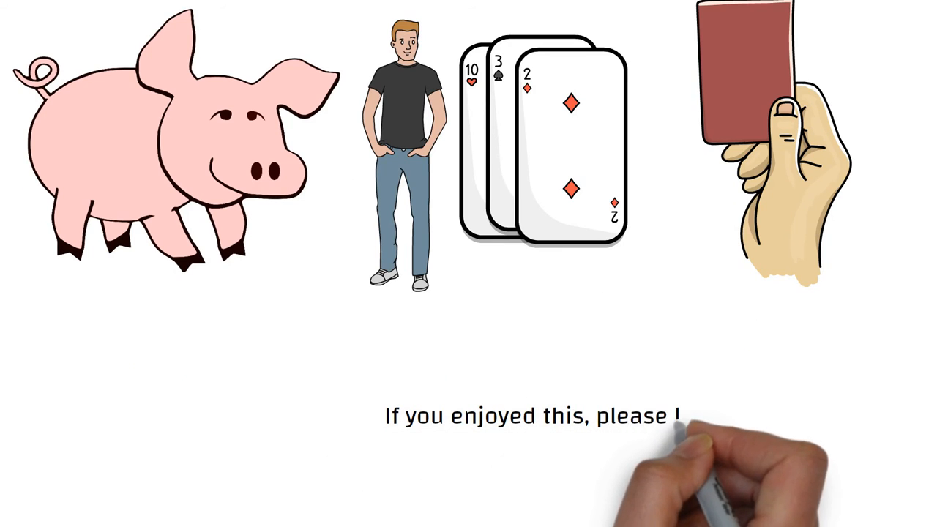